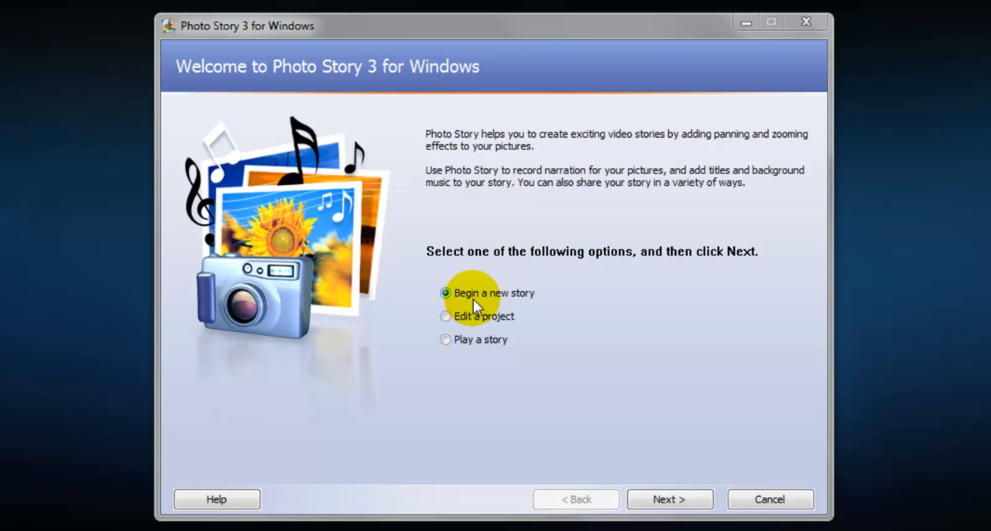
# Begin a new story and continue to the picture import page.
pyautogui.click(669, 498)
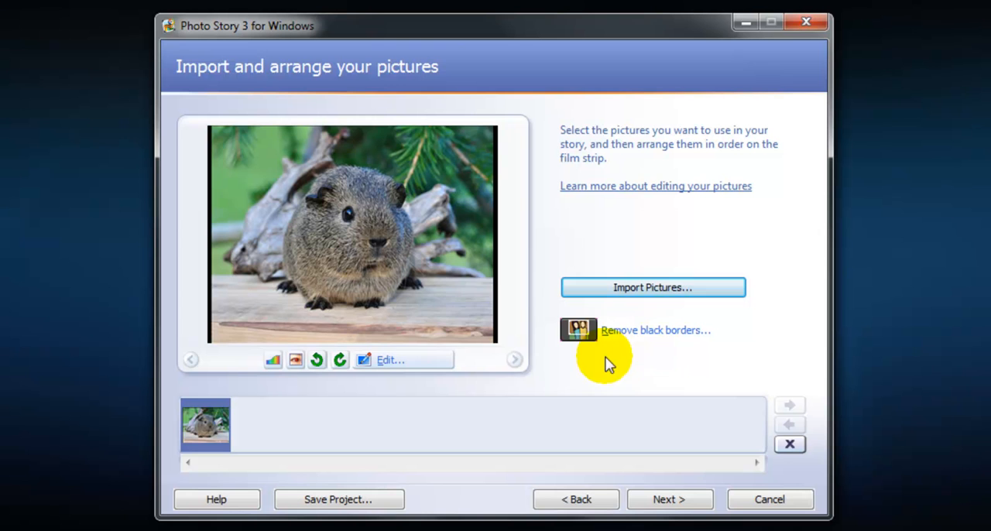
pyautogui.moveTo(472, 337)
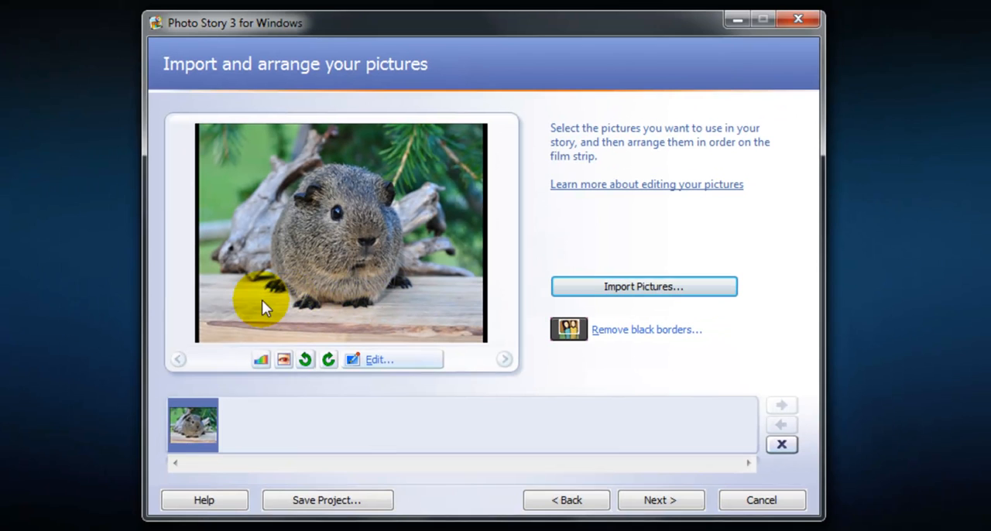
# Remove the black borders, keeping the cropped After version of the guinea pig photo.
pyautogui.click(646, 328)
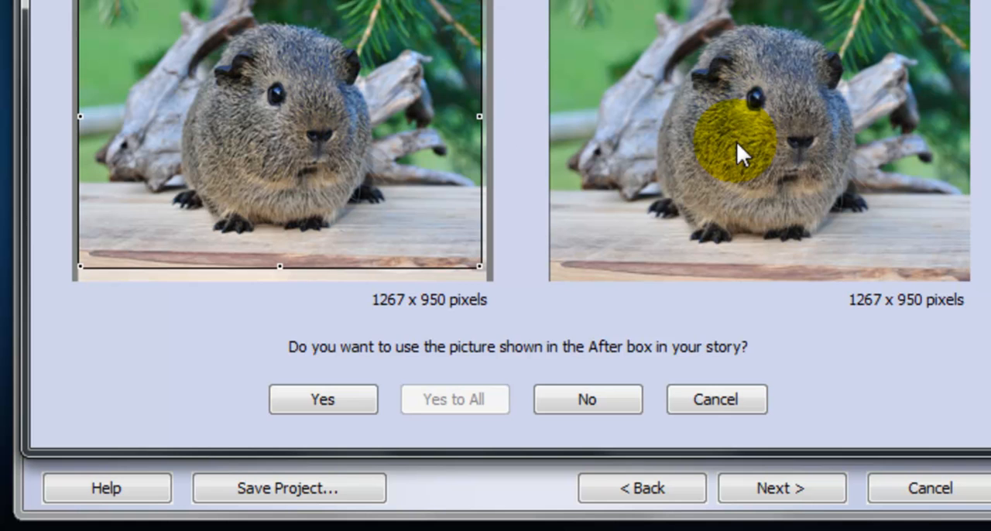
pyautogui.click(321, 399)
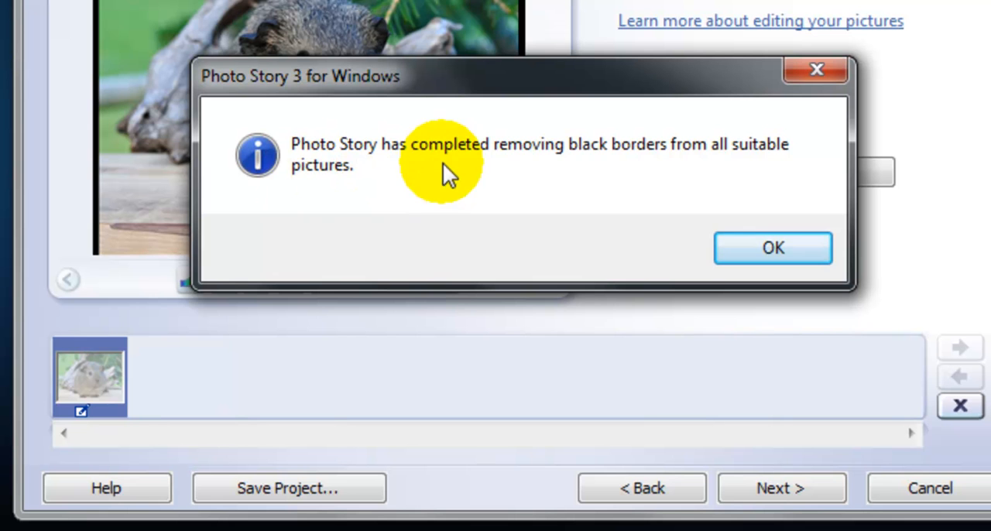
pyautogui.click(772, 248)
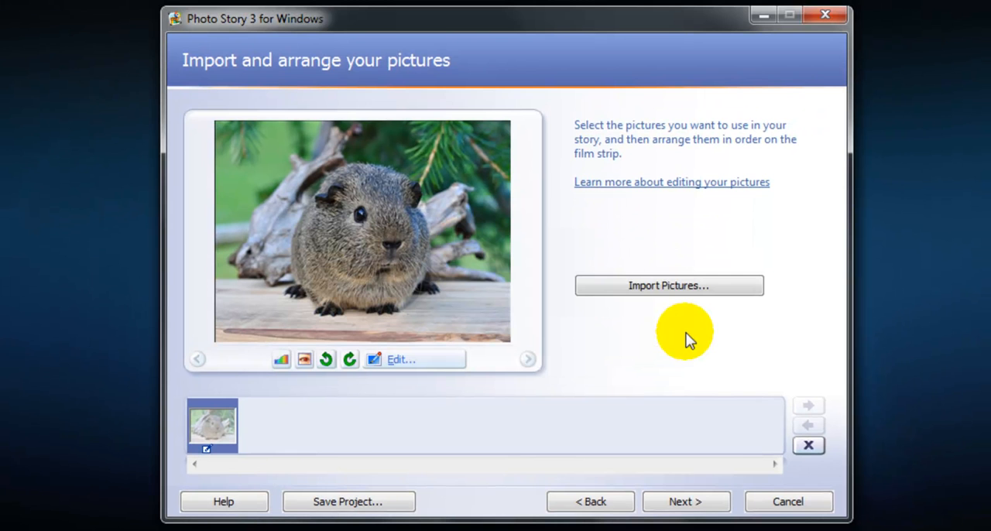
# Continue past the Add a title page, leaving the photo untitled.
pyautogui.click(684, 501)
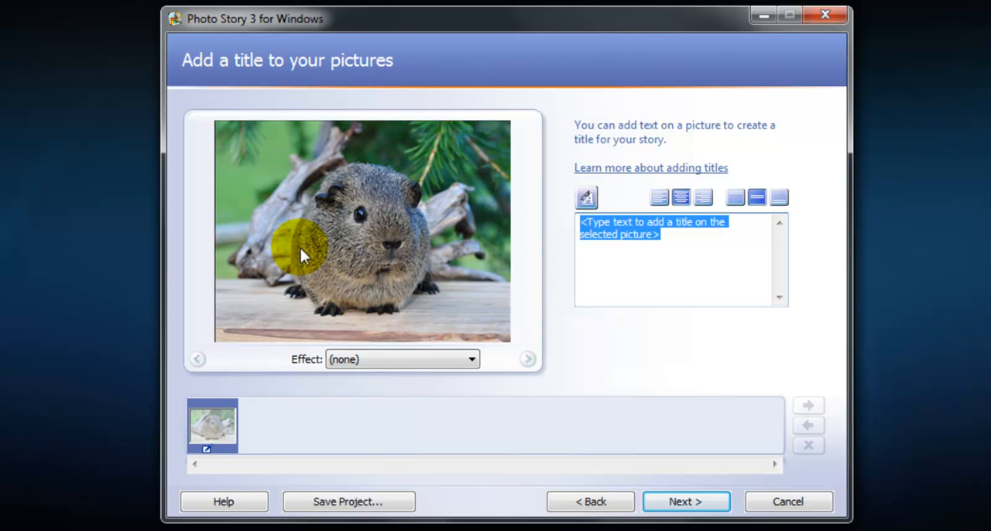
pyautogui.moveTo(549, 271)
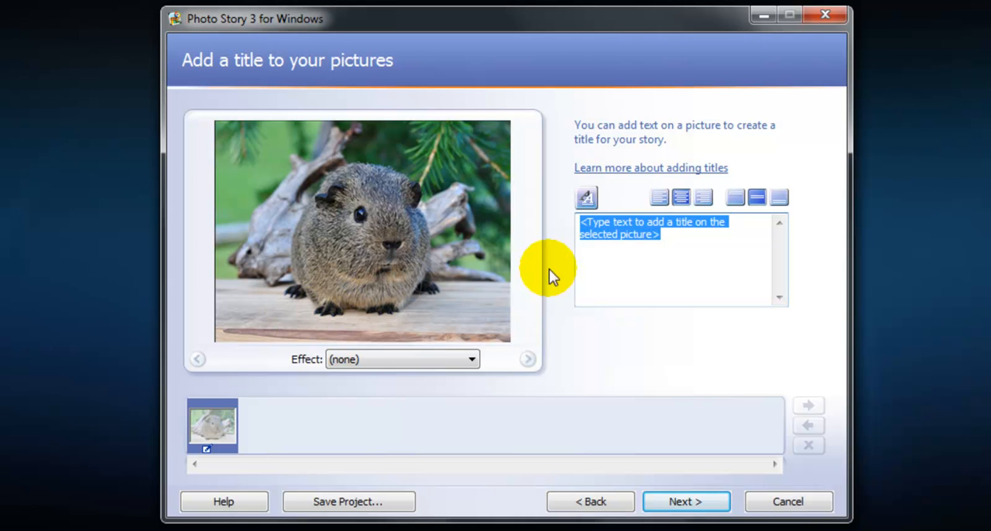
pyautogui.click(685, 501)
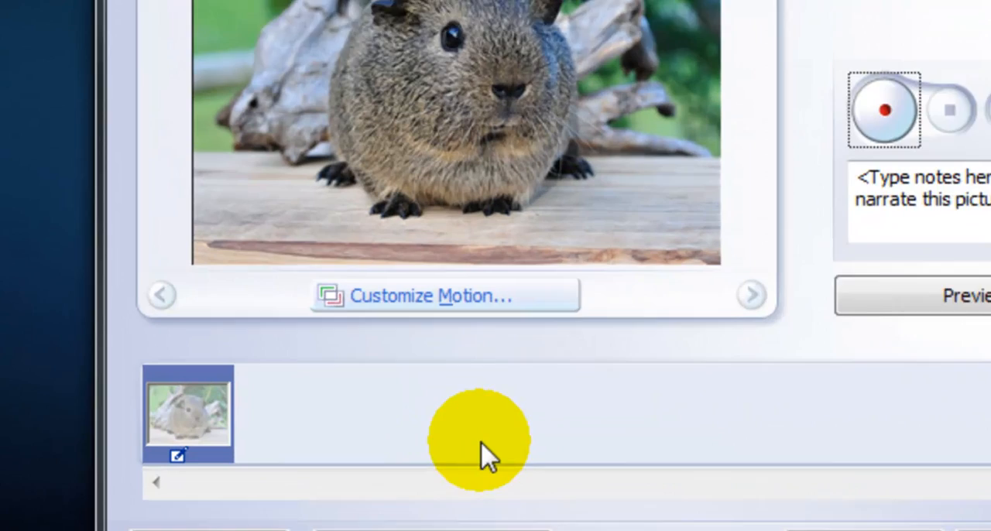
# Enable custom start and end positions and shrink the End box around the guinea pig's face.
pyautogui.click(442, 296)
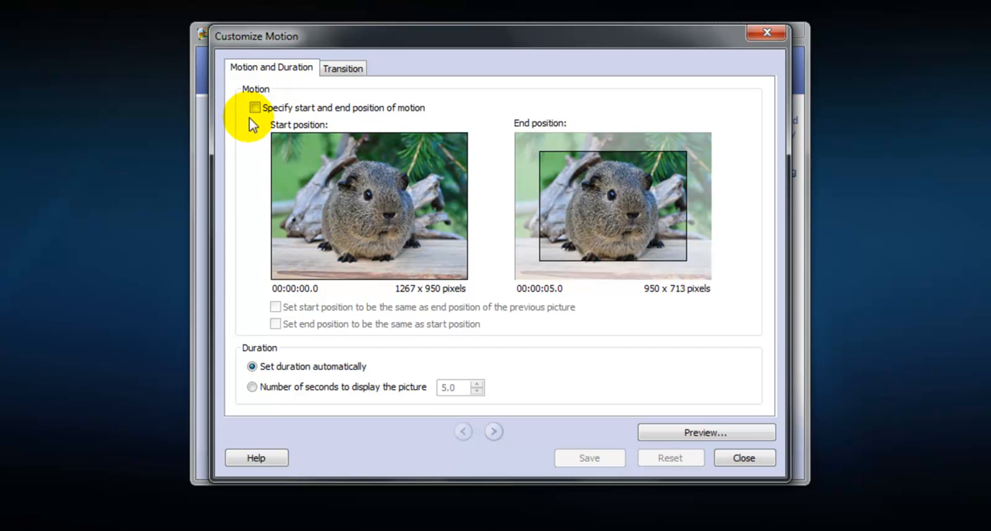
pyautogui.click(254, 109)
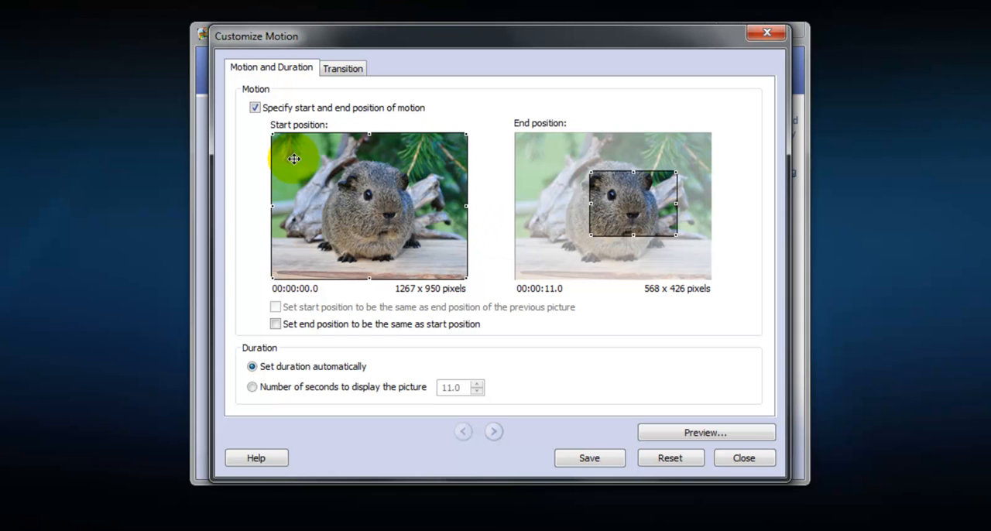
pyautogui.click(706, 432)
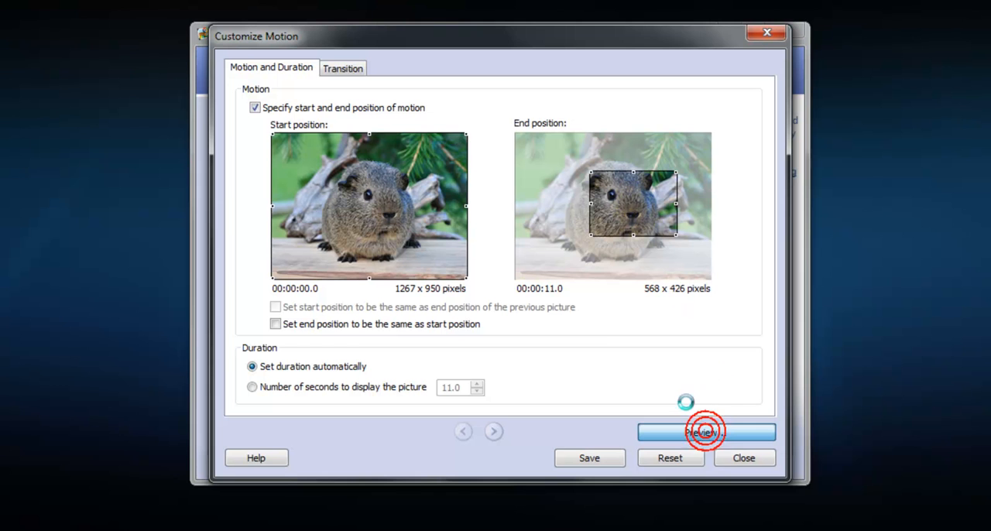
pyautogui.click(704, 432)
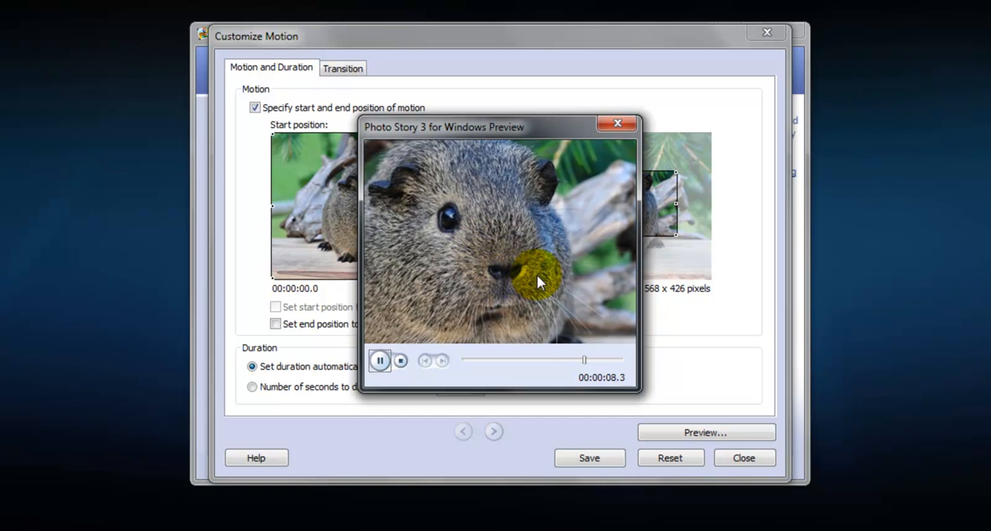
pyautogui.click(380, 360)
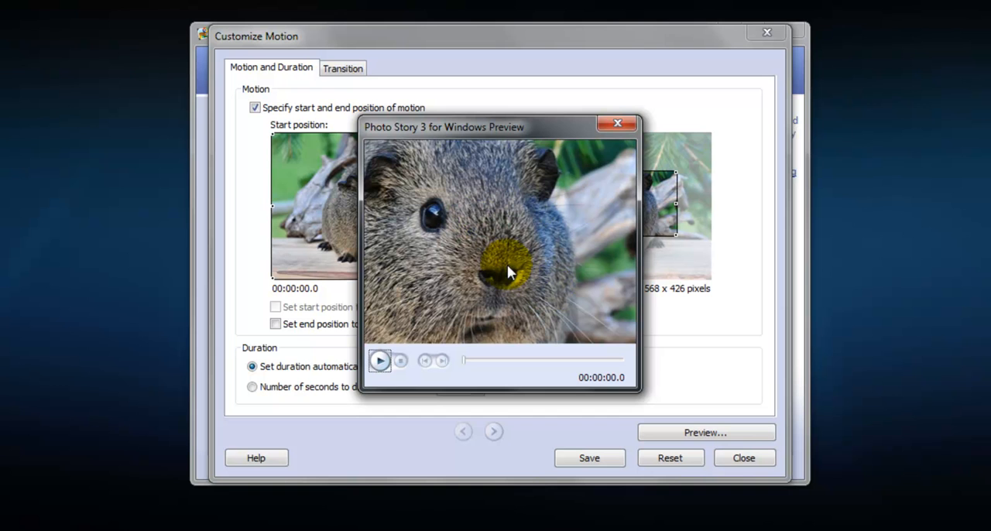
pyautogui.click(230, 352)
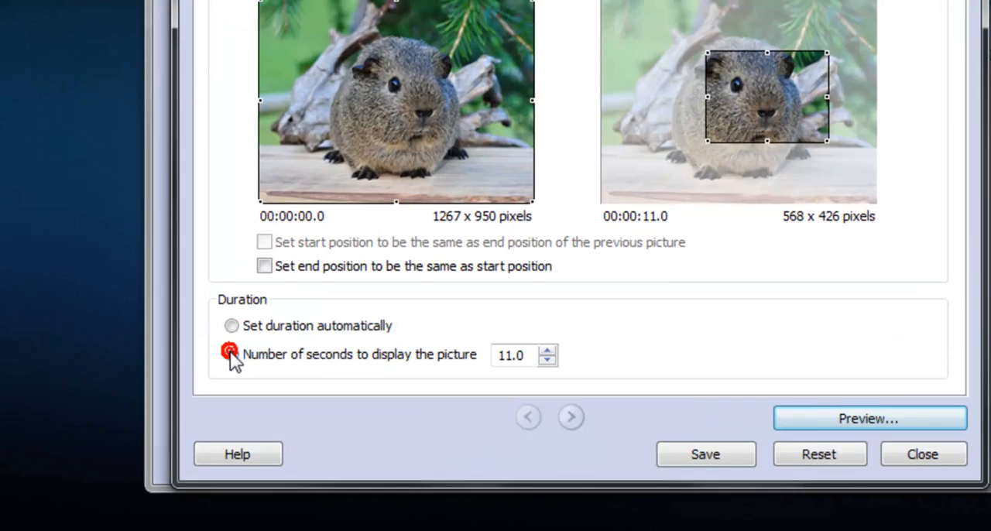
# Display the picture for a fixed 11.0 seconds instead of automatic duration.
pyautogui.click(232, 353)
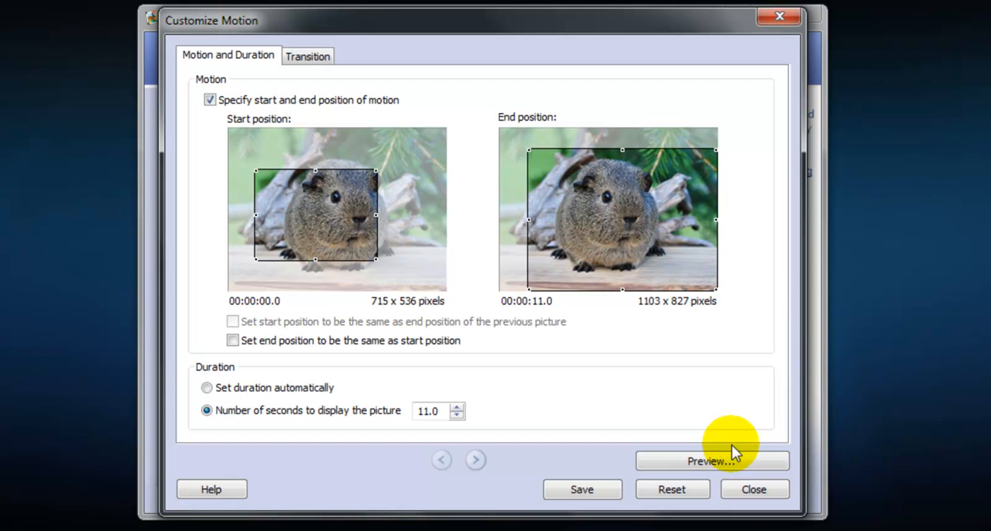
# Preview the reversed zoom-out motion and save the custom motion settings.
pyautogui.click(709, 461)
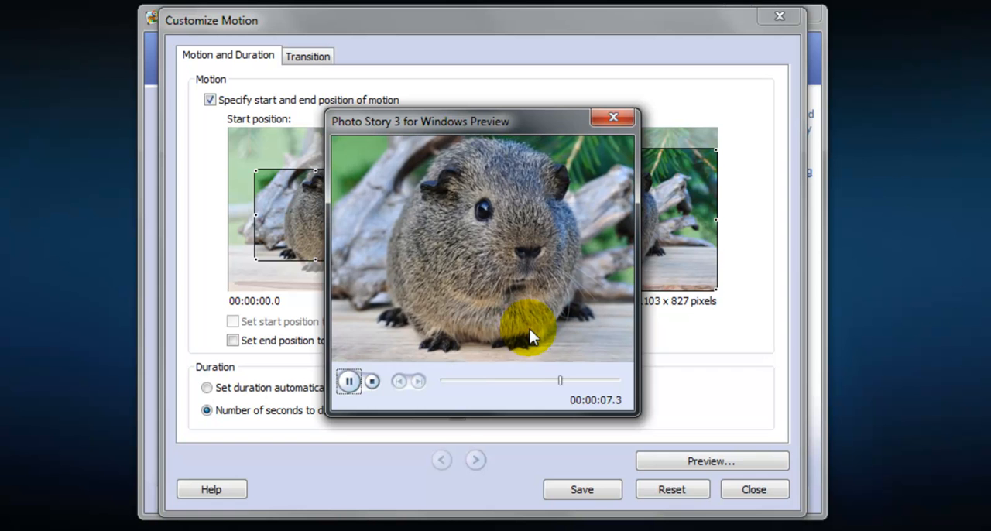
pyautogui.click(613, 117)
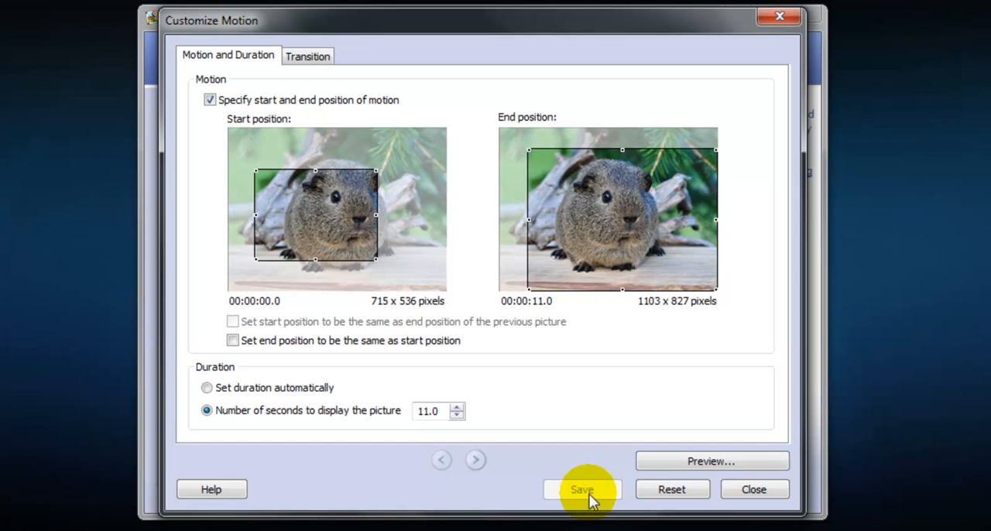
pyautogui.click(582, 489)
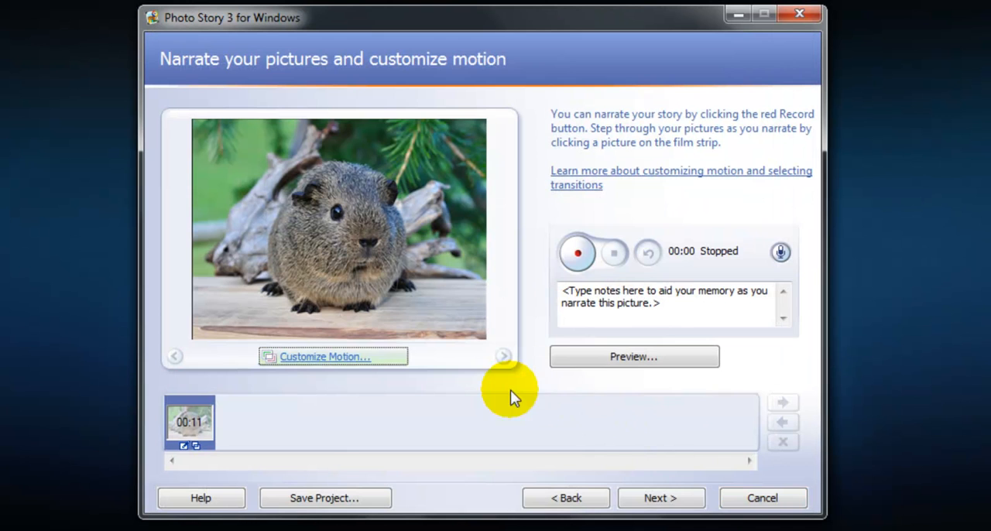
# Continue past narration and background music without adding music, reaching the save page.
pyautogui.click(660, 499)
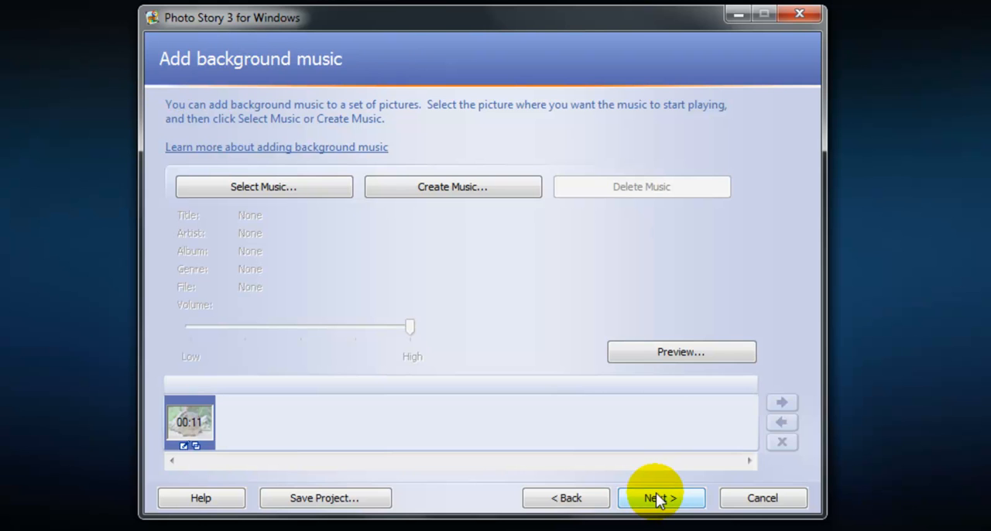
pyautogui.click(659, 499)
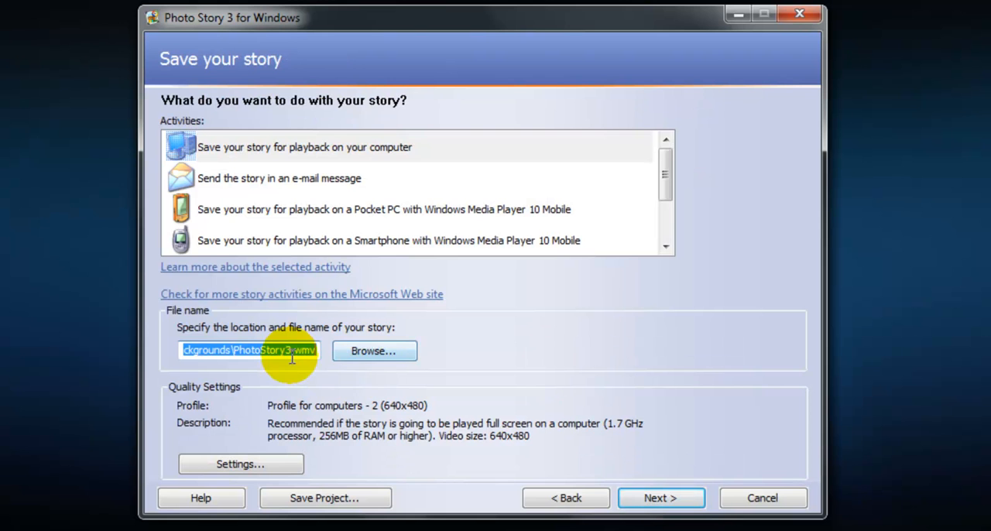
# Choose Profile for computers - 4 (1024x768) as the output quality in Settings.
pyautogui.click(684, 165)
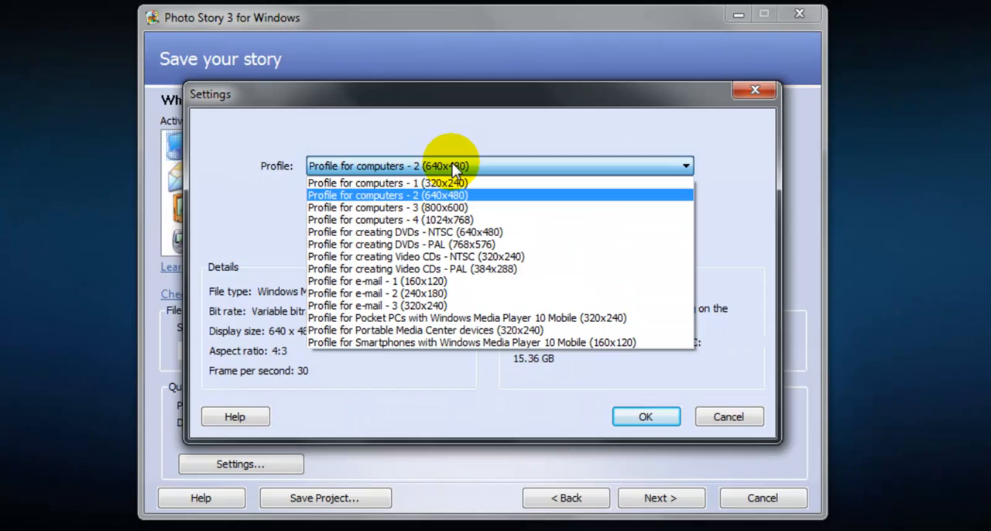
pyautogui.click(390, 219)
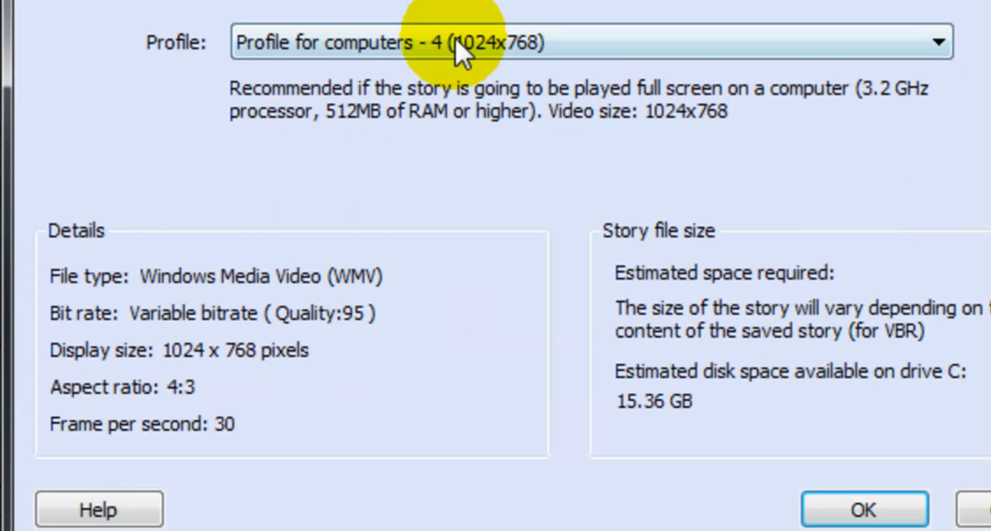